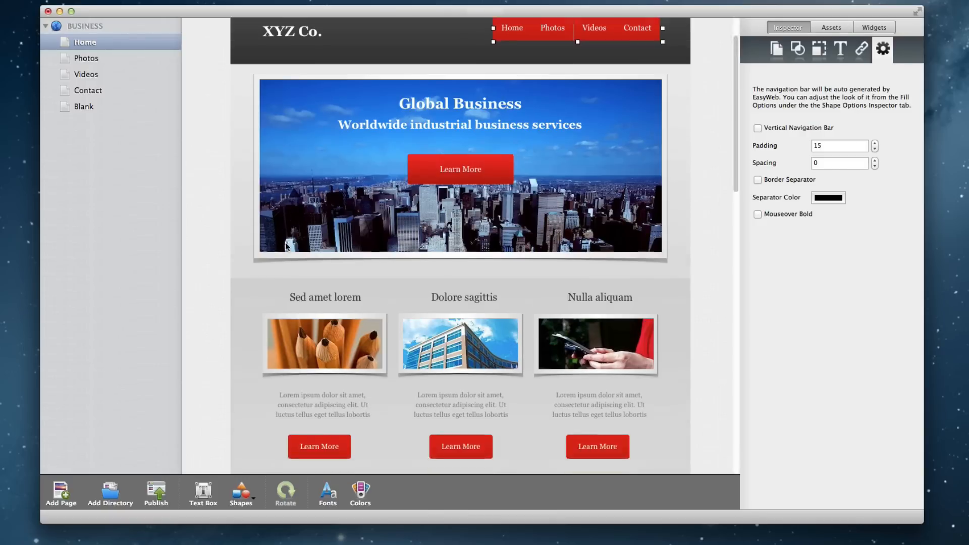
Step: Scroll the Home page canvas to bring up the page details
{"action": "scroll", "scroll_direction": "down", "scroll_amount": 3}
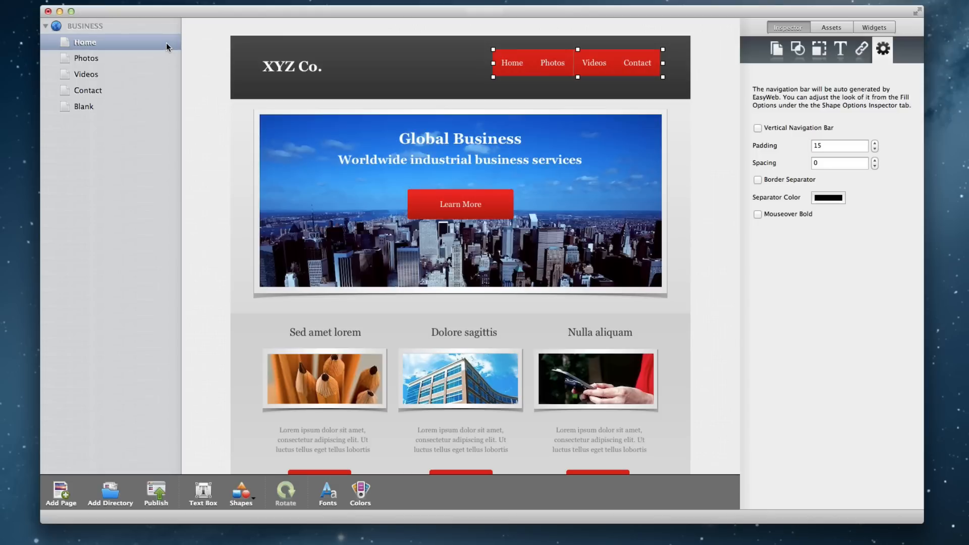
{"action": "mouse_move", "coordinate": [166, 96]}
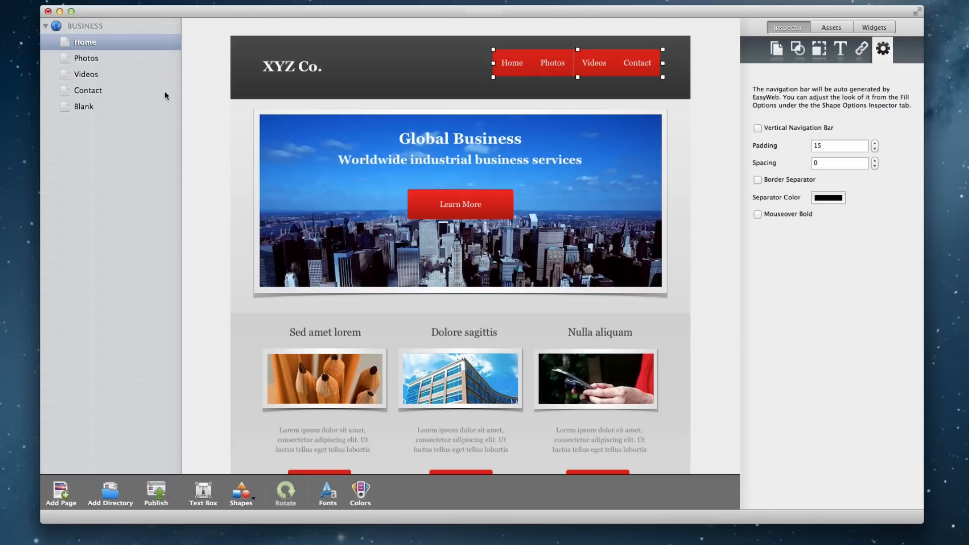
{"action": "mouse_move", "coordinate": [181, 103]}
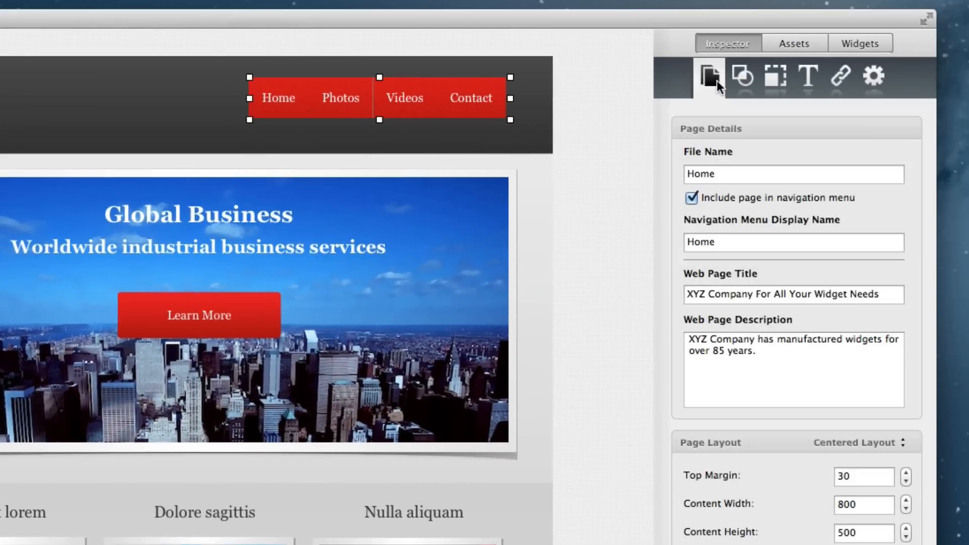
Step: Review shape fill, text colour and hyperlink settings, then return to navigation bar options
{"action": "left_click", "coordinate": [741, 77]}
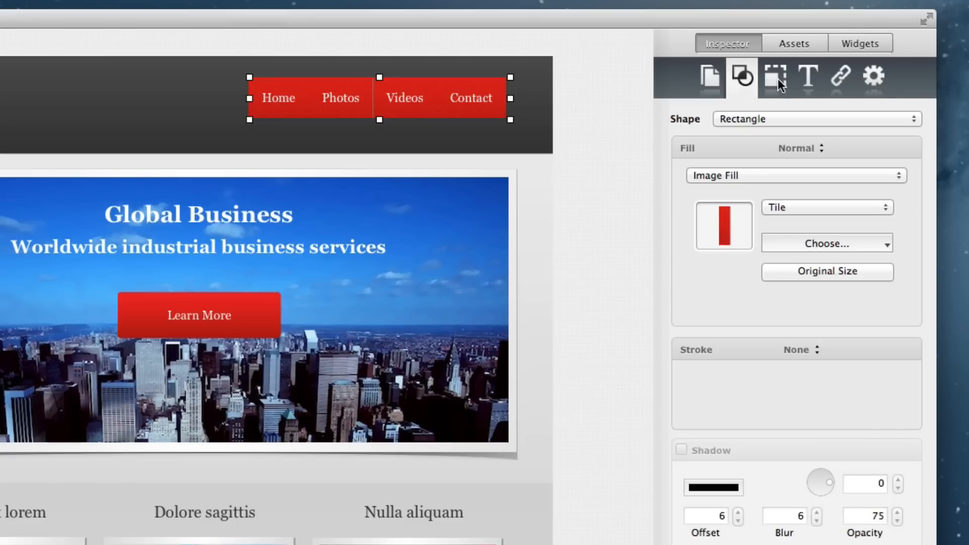
{"action": "left_click", "coordinate": [807, 77]}
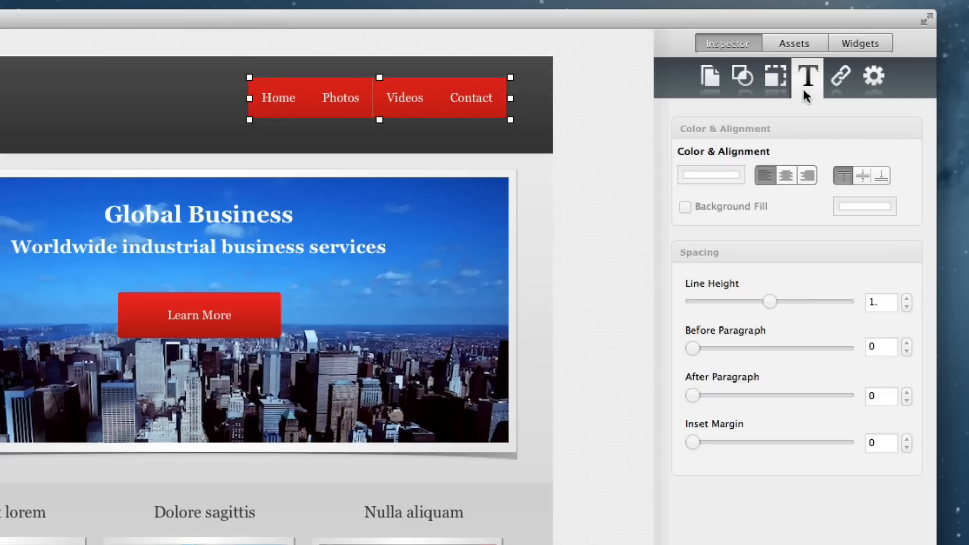
{"action": "left_click", "coordinate": [839, 76]}
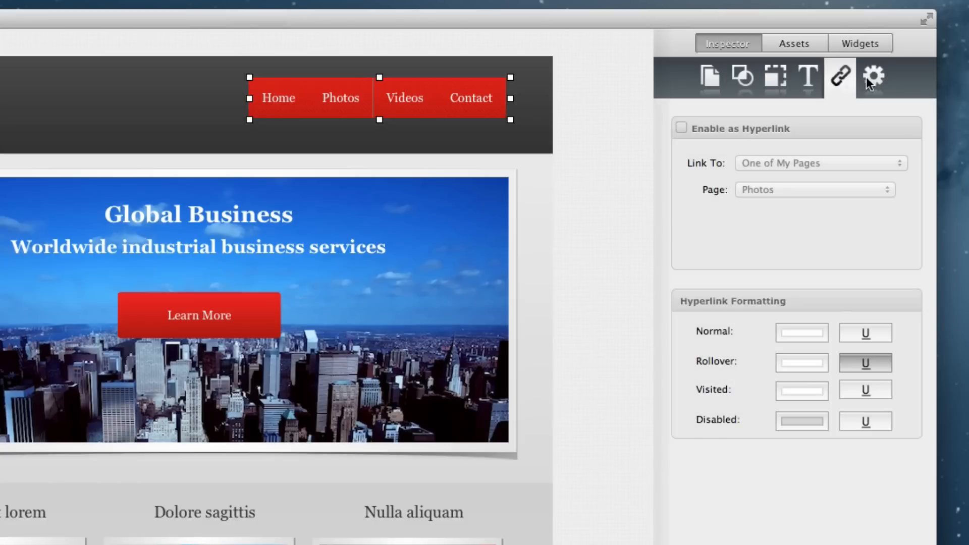
{"action": "left_click", "coordinate": [872, 77]}
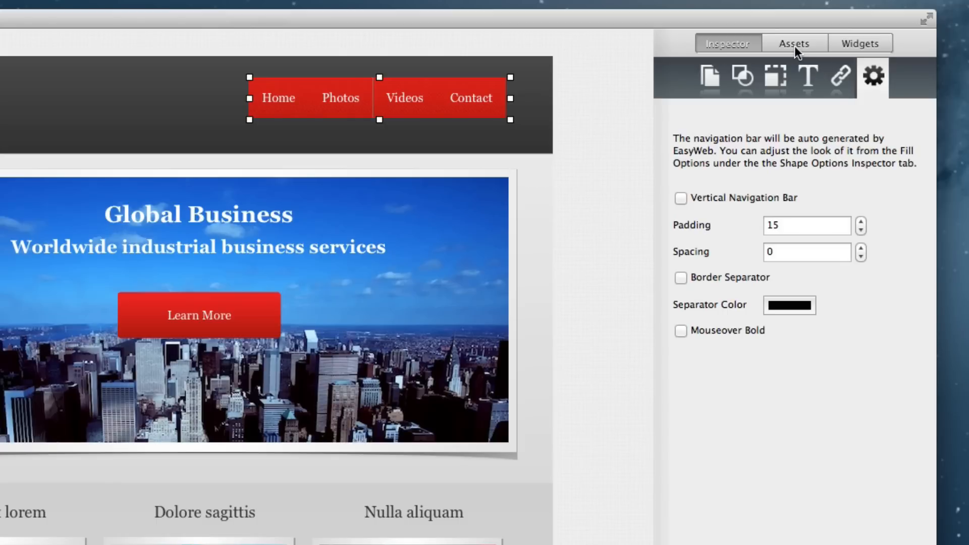
Step: List the site's image assets, then show the widget library
{"action": "left_click", "coordinate": [793, 43]}
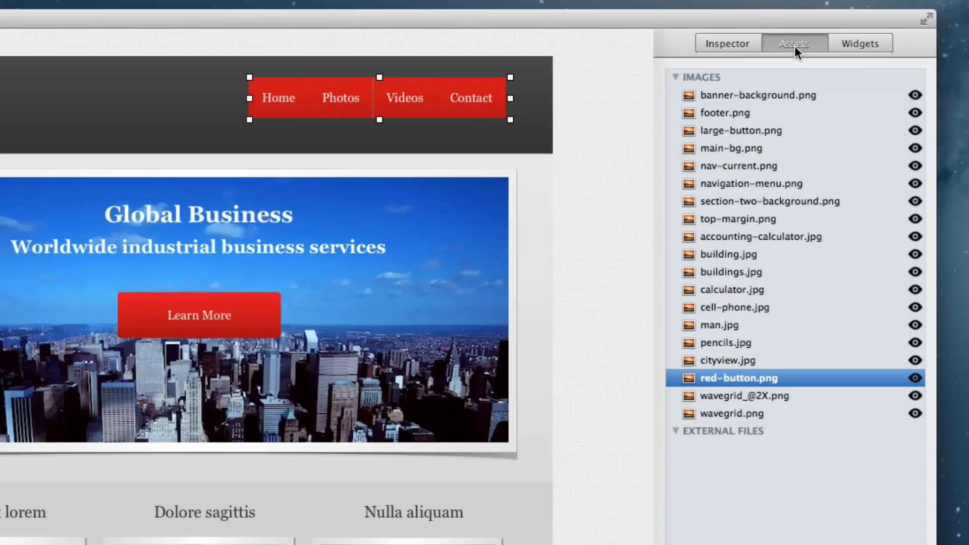
{"action": "left_click", "coordinate": [859, 44]}
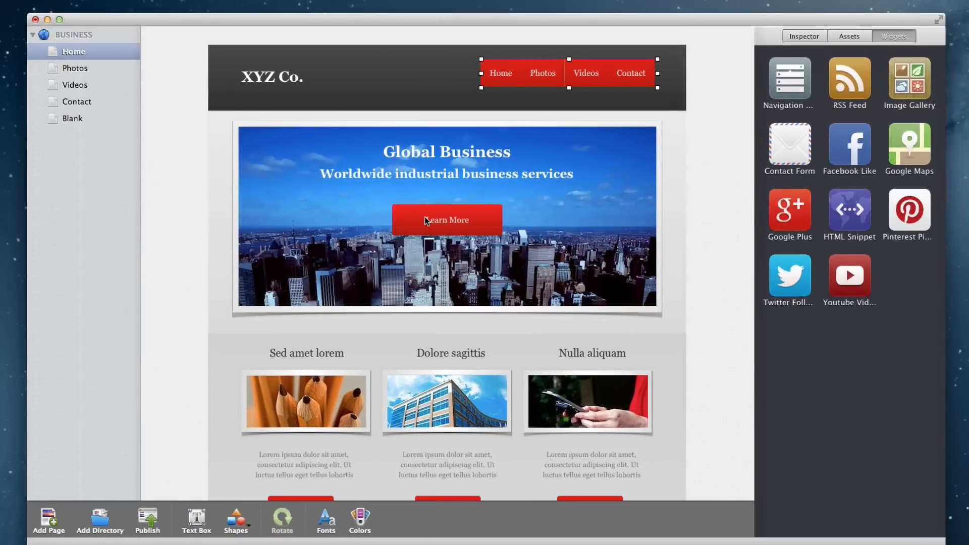
{"action": "left_click_drag", "start_coordinate": [445, 220], "coordinate": [432, 243]}
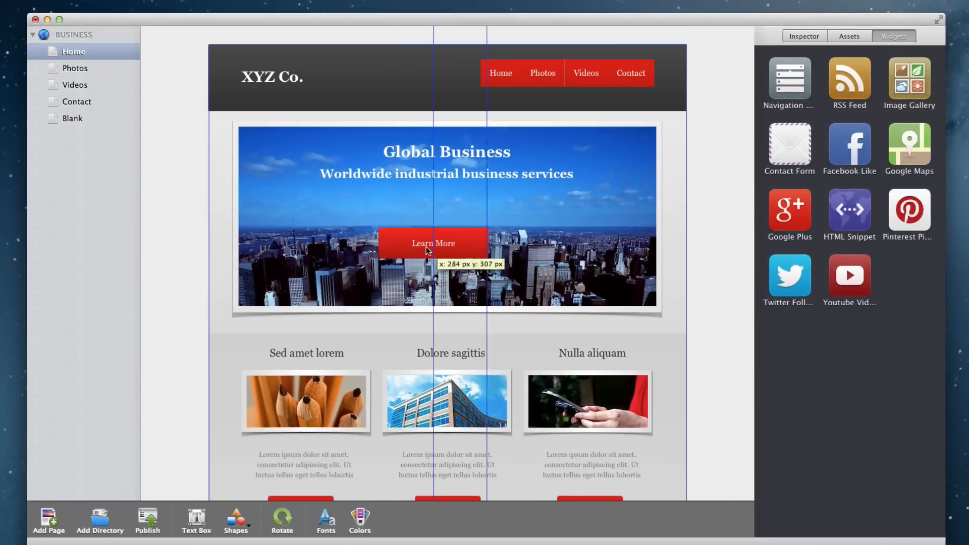
{"action": "left_click_drag", "start_coordinate": [433, 242], "coordinate": [455, 227]}
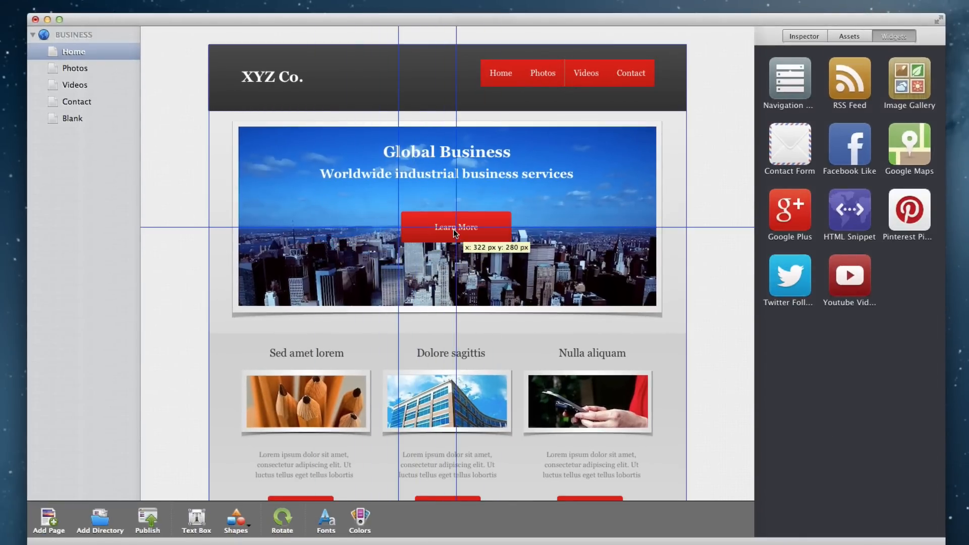
{"action": "left_click", "coordinate": [455, 228]}
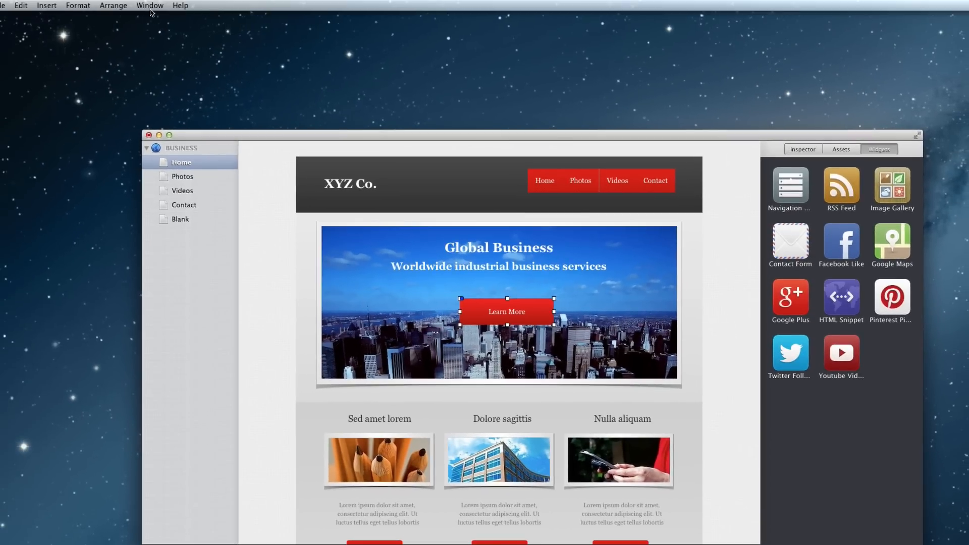
{"action": "left_click", "coordinate": [149, 5]}
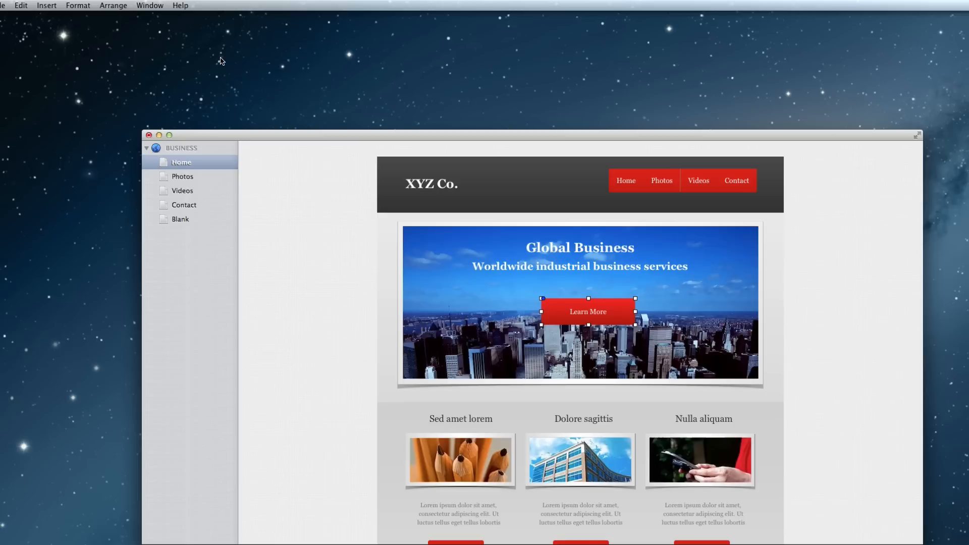
{"action": "mouse_move", "coordinate": [326, 217]}
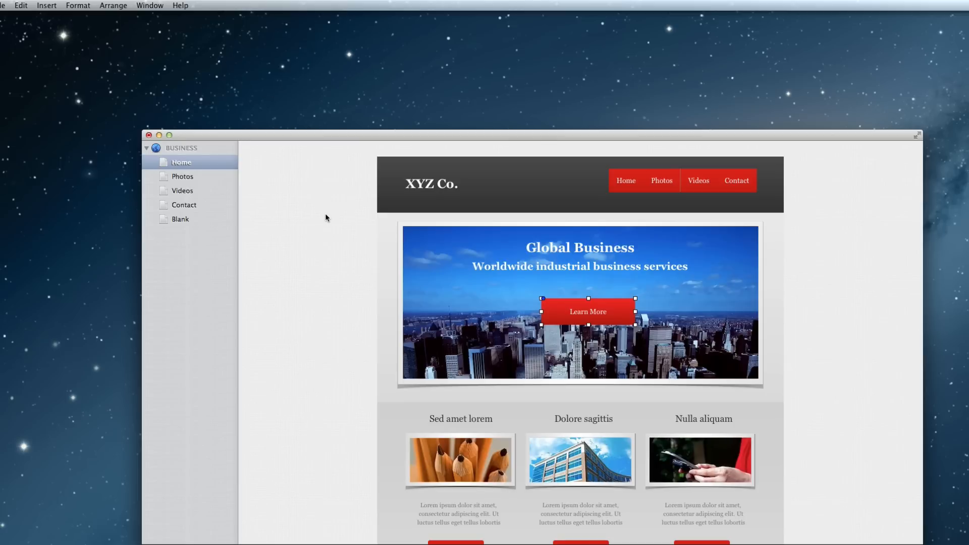
{"action": "left_click", "coordinate": [877, 149]}
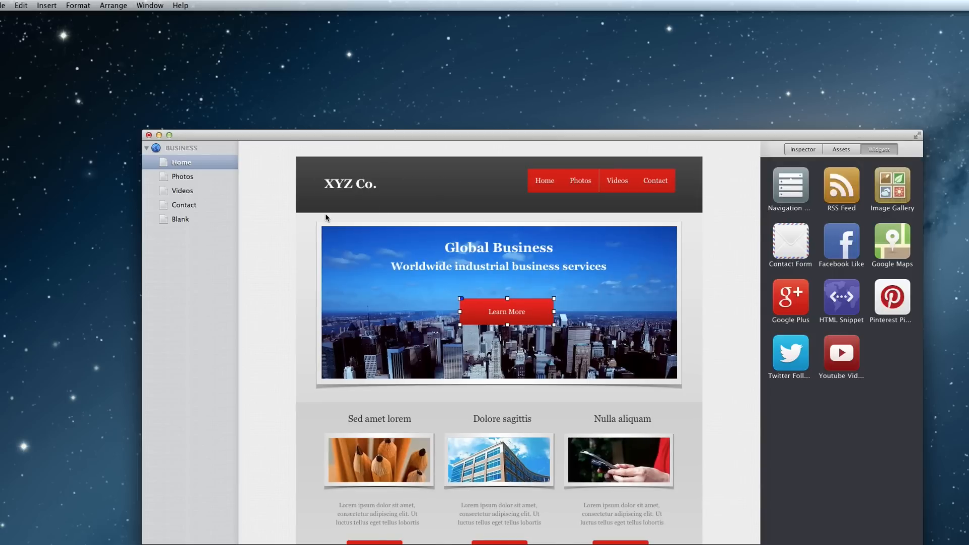